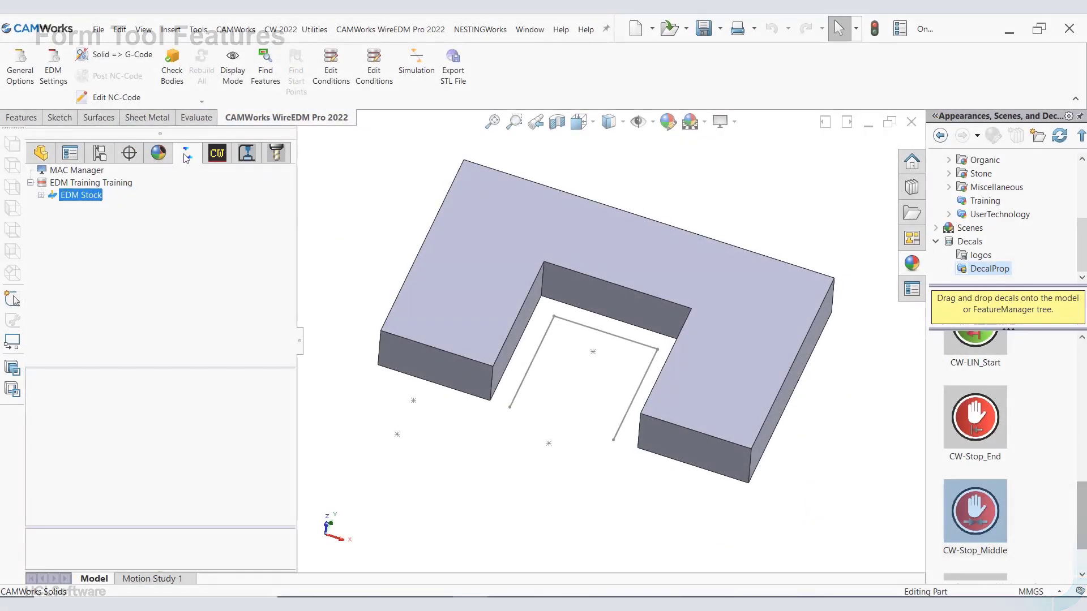
Start a New On Contour Feature on EDM Stock, using curves only as machining geometry.
right_click(80, 206)
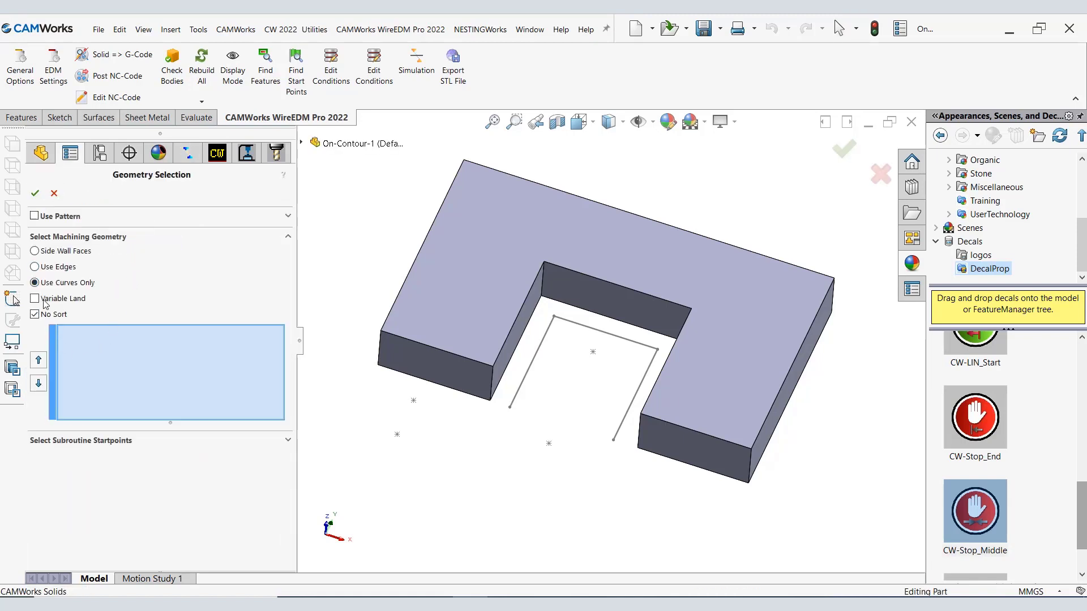
mouse_move(69, 282)
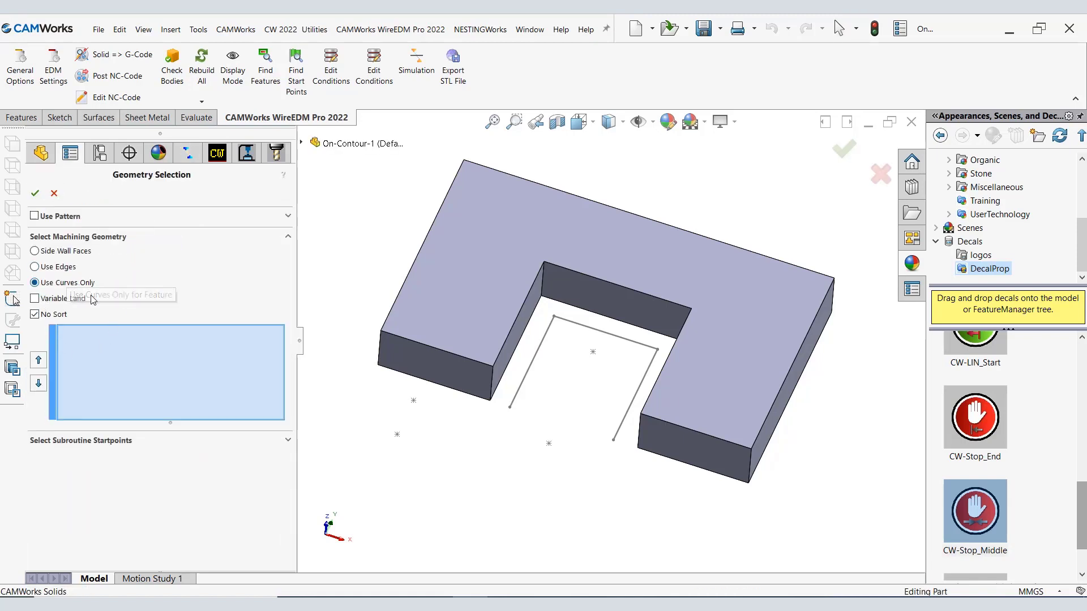
mouse_move(101, 374)
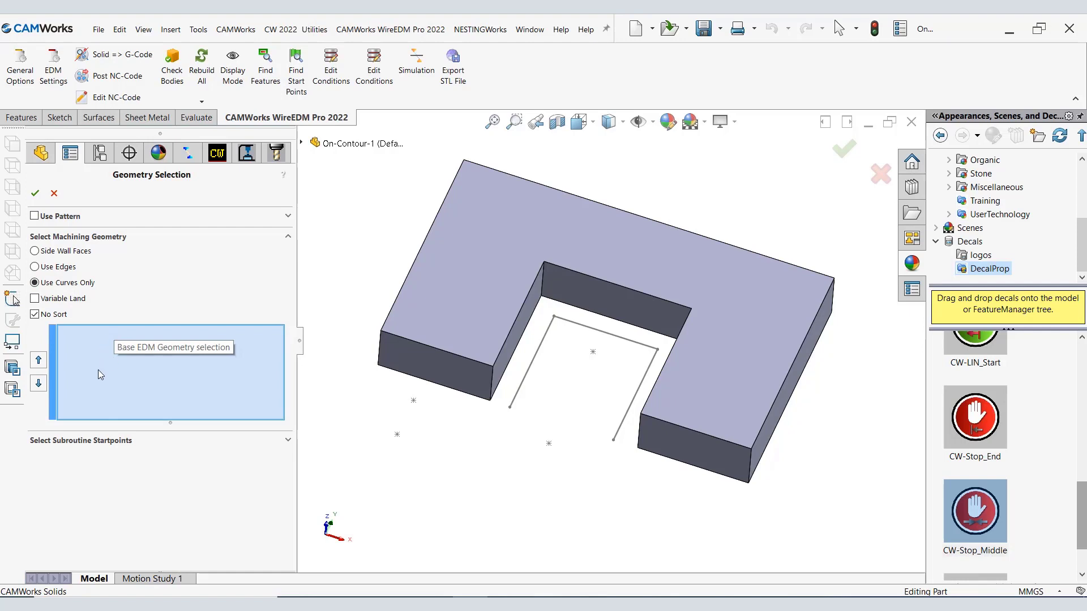
mouse_move(397, 438)
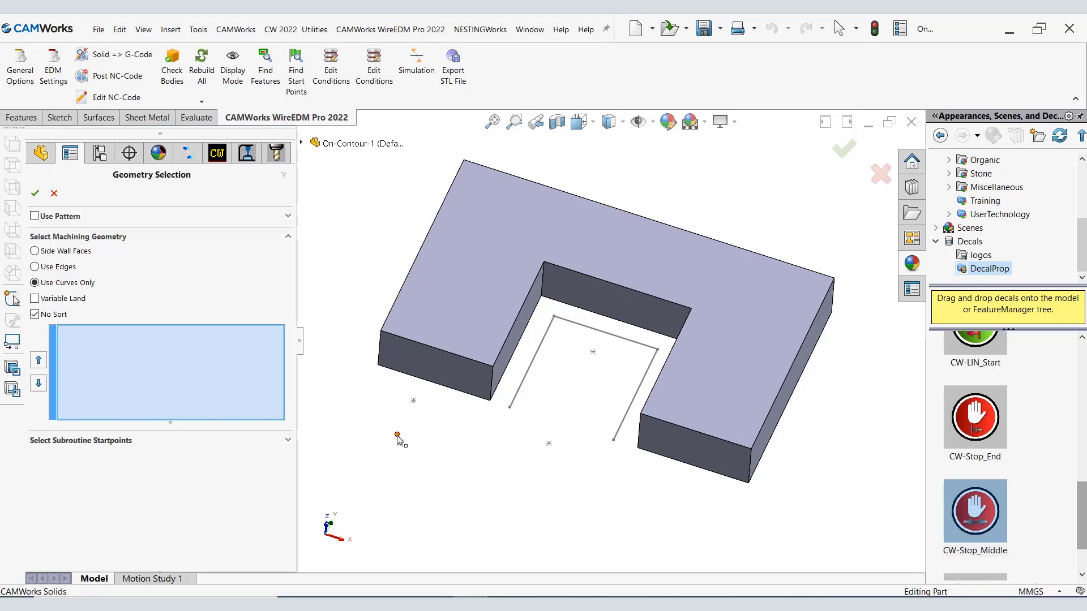
Pick the Sketch2 points from lower-left to the slot centre and accept, creating On Contour 01.
left_click(398, 439)
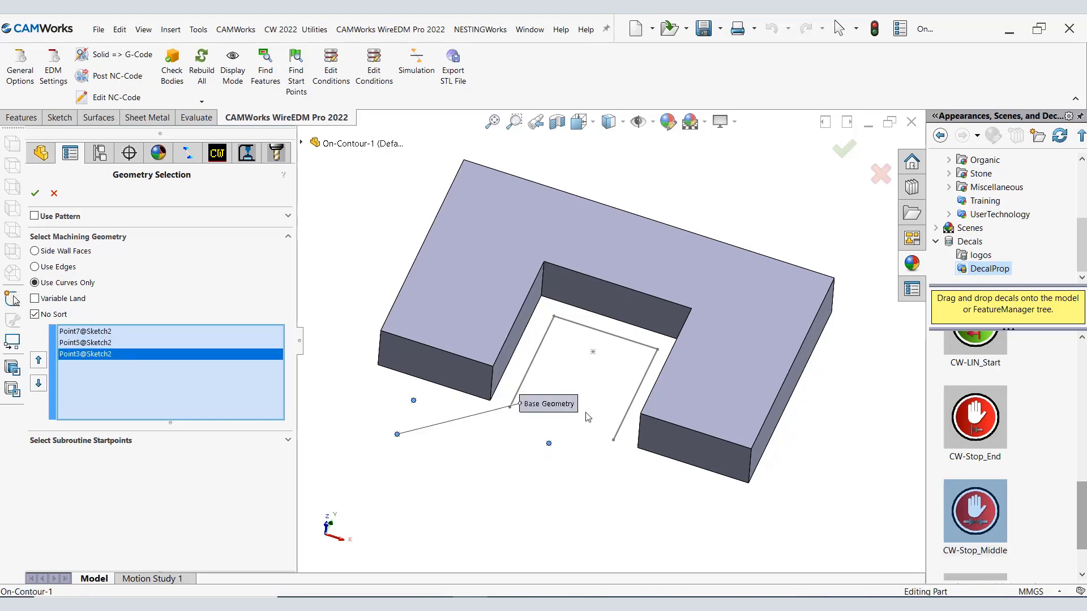
mouse_move(595, 355)
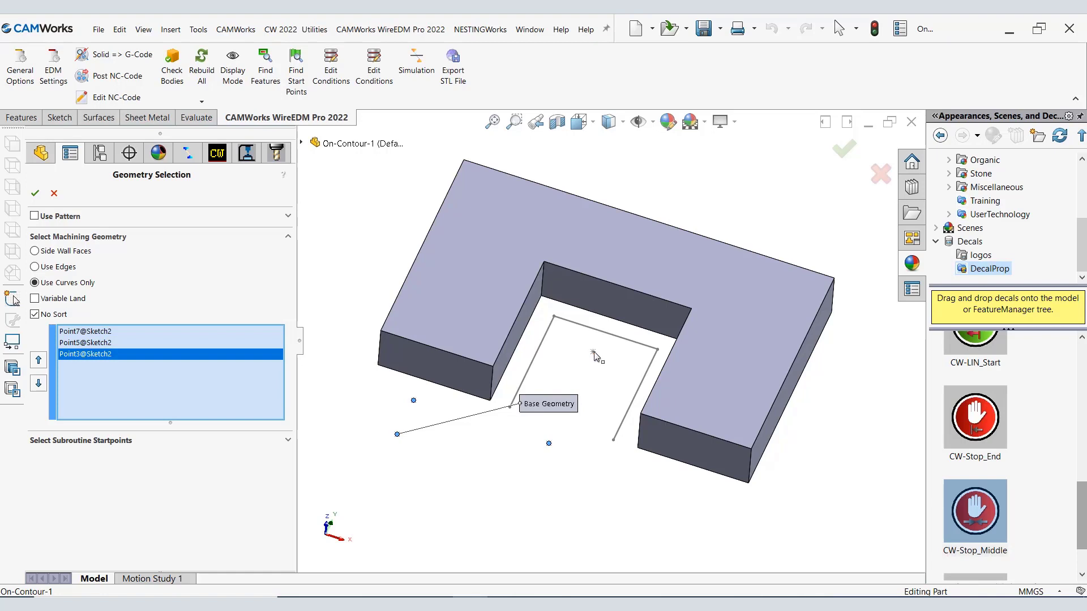
left_click(592, 352)
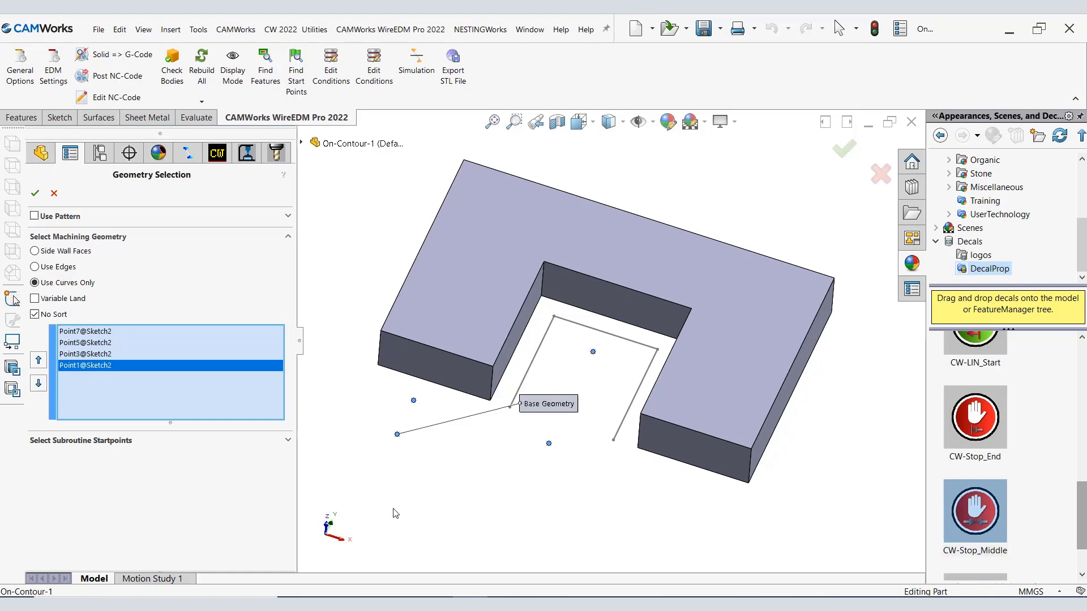
left_click(35, 194)
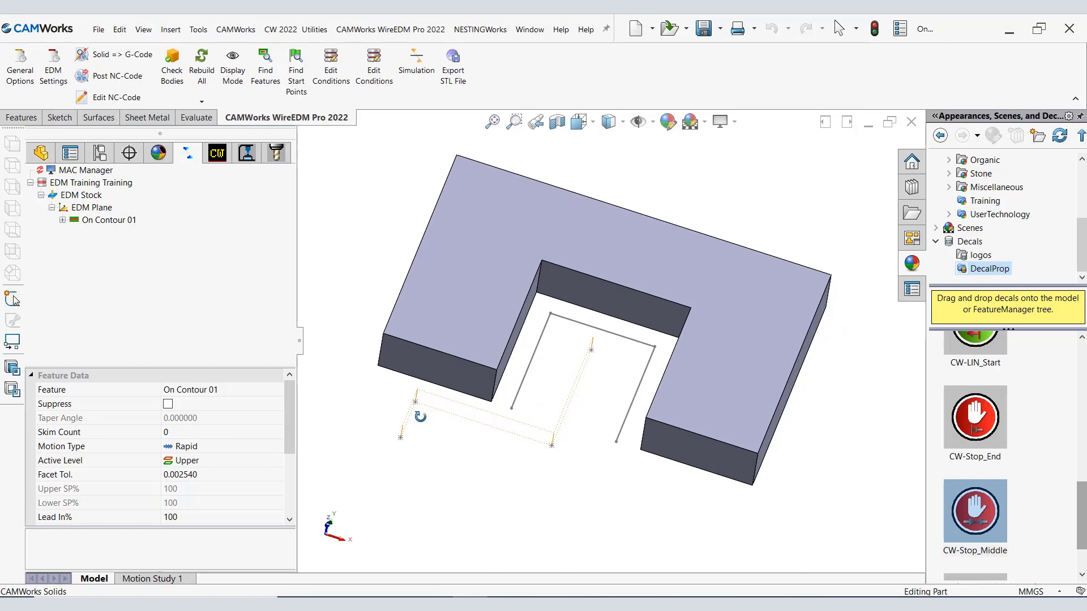
mouse_move(225, 452)
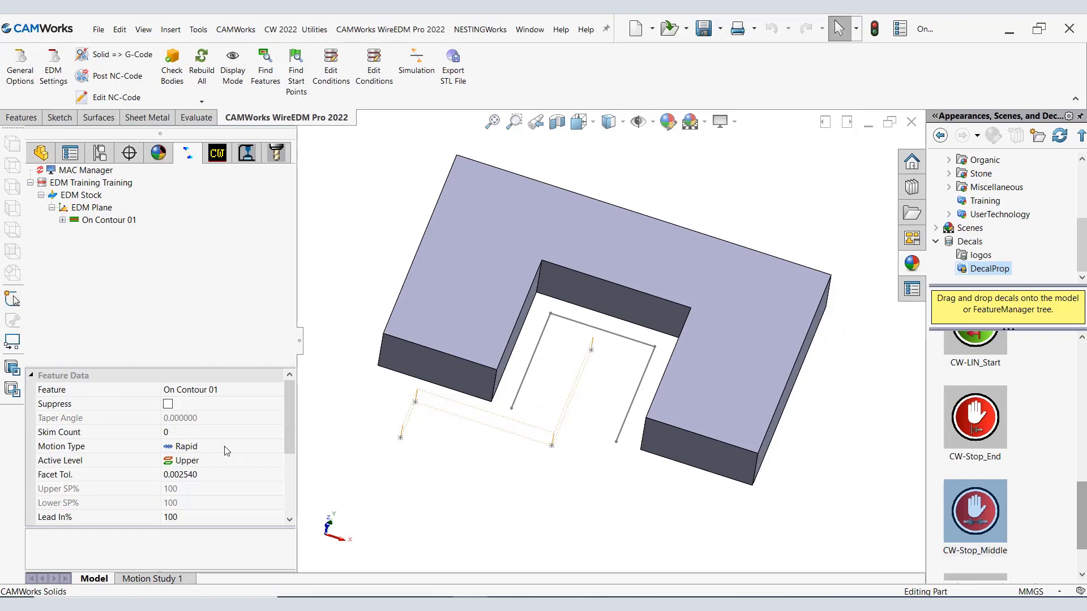
Change On Contour 01's Motion Type from Rapid to Feed in Feature Data.
left_click(277, 445)
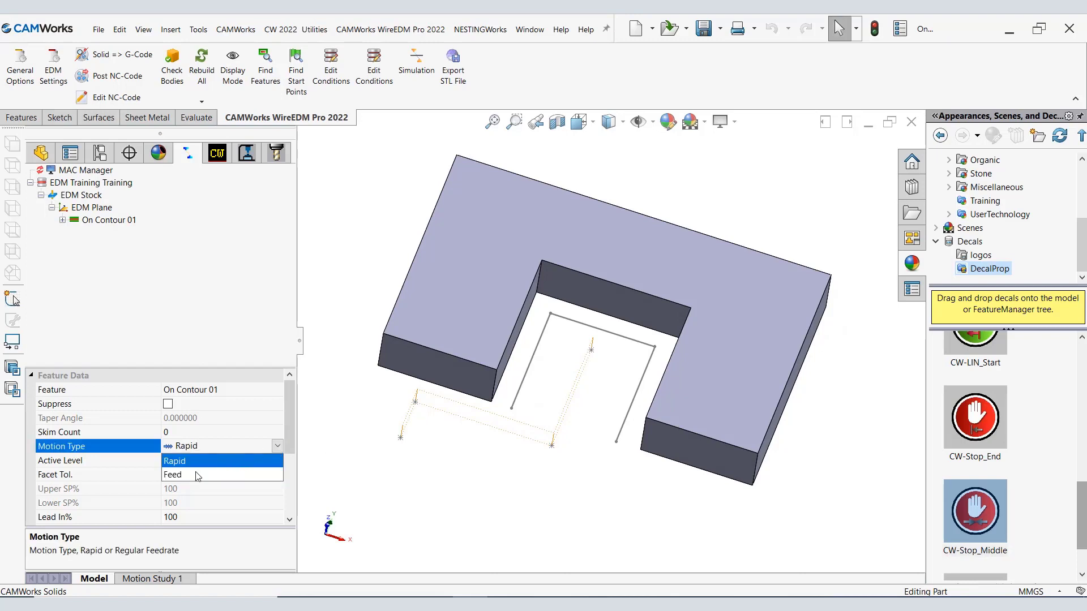
left_click(172, 475)
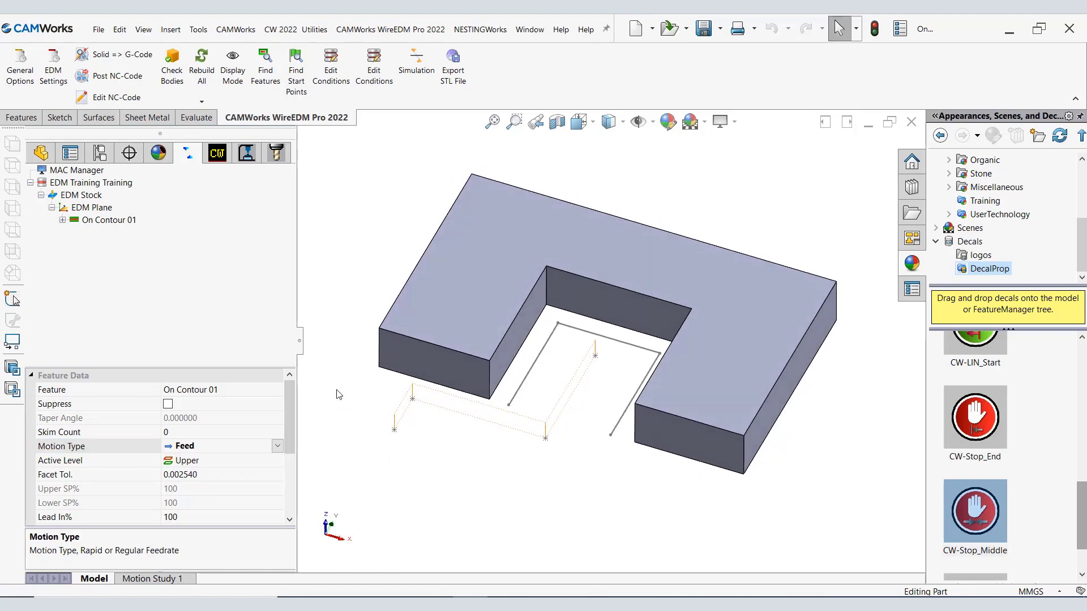
Edit On Contour 01, clear old points, and select Point16, Line6, Line5 and Line4.
right_click(104, 219)
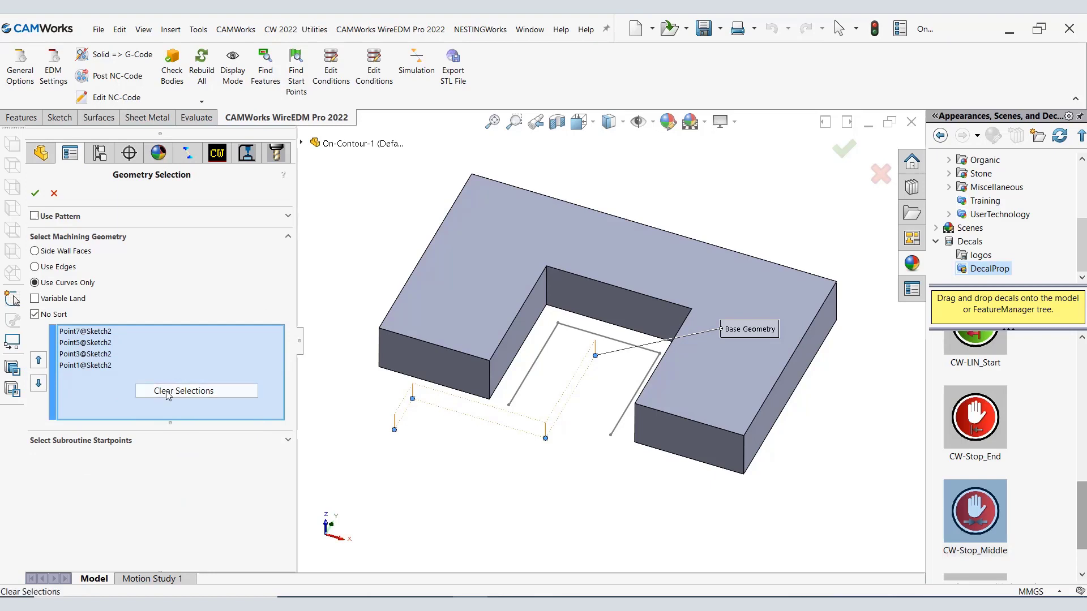
left_click(197, 390)
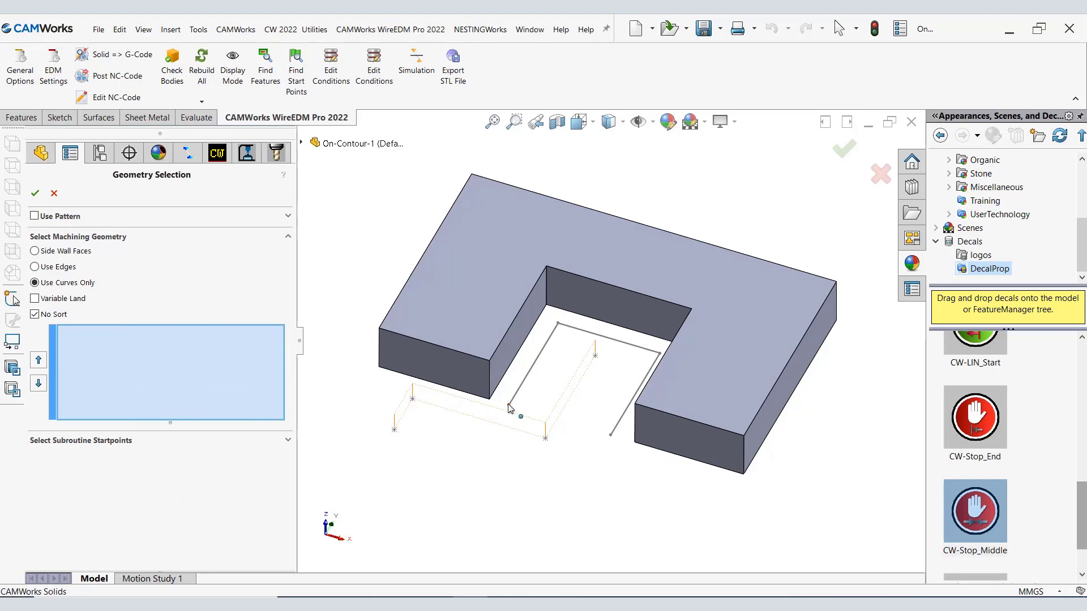
left_click(510, 406)
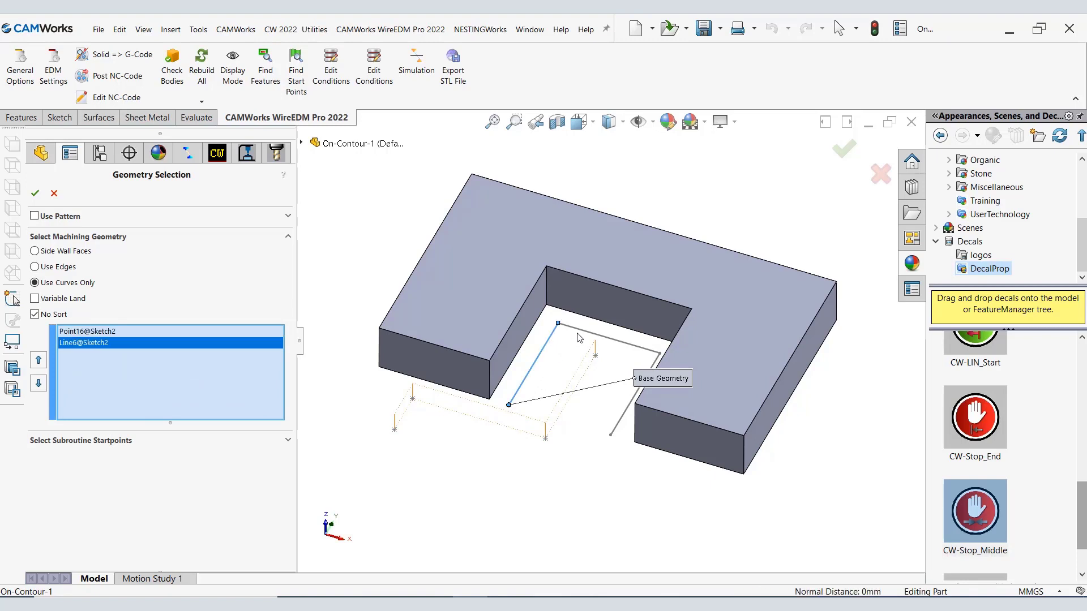
left_click(651, 358)
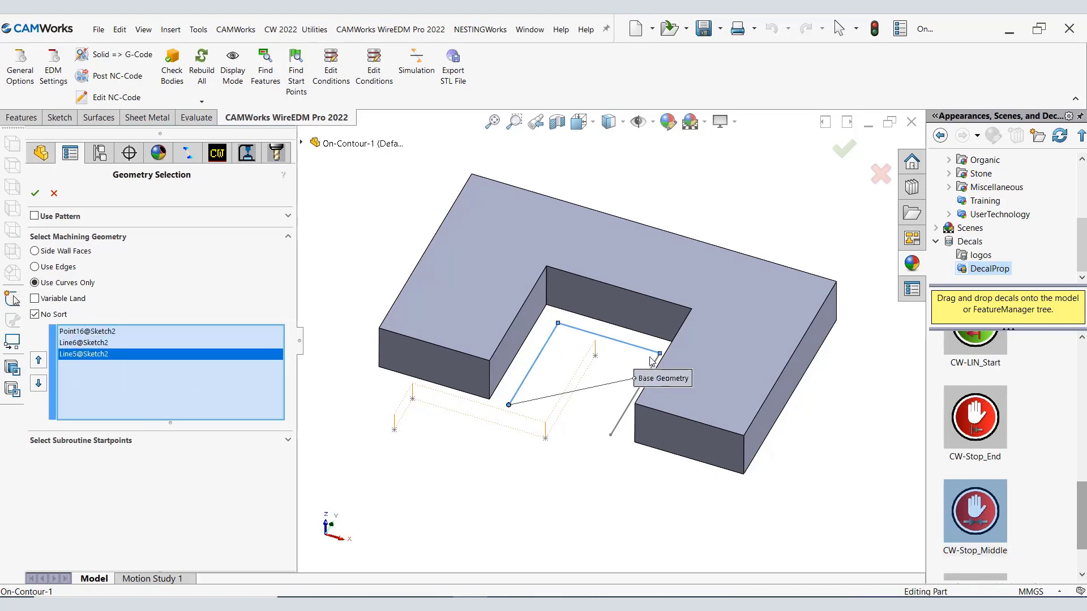
left_click(610, 433)
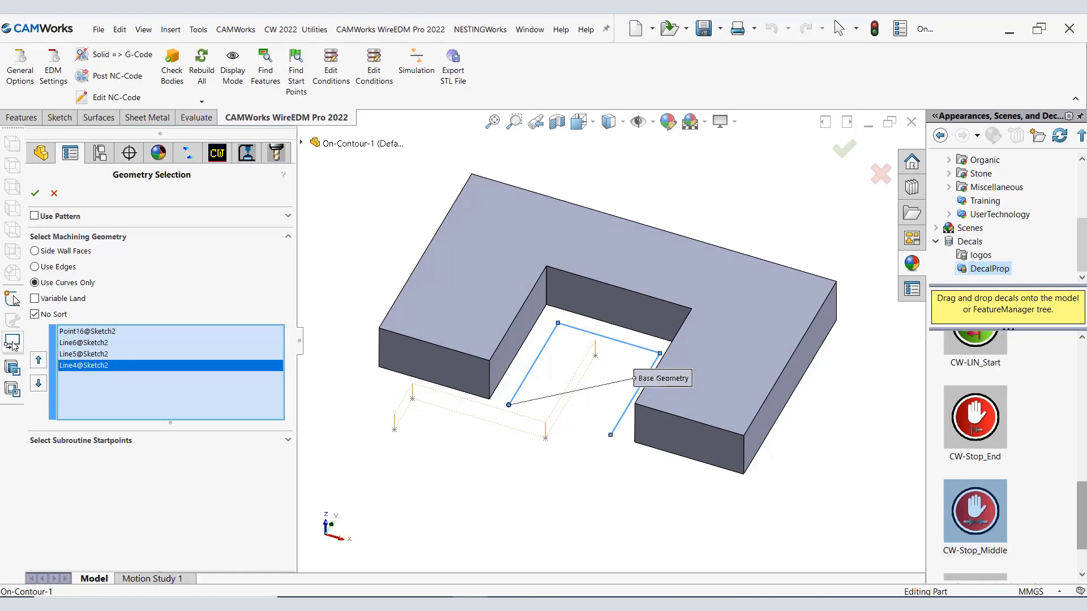
mouse_move(76, 353)
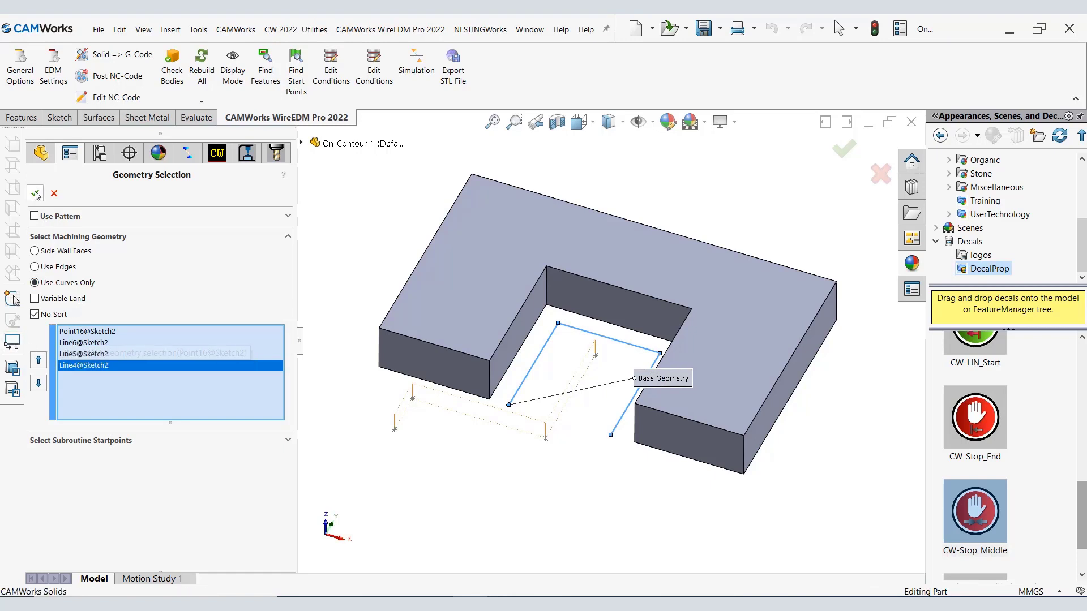
Accept the Point16 and three slot-line selection in Geometry Selection.
left_click(34, 194)
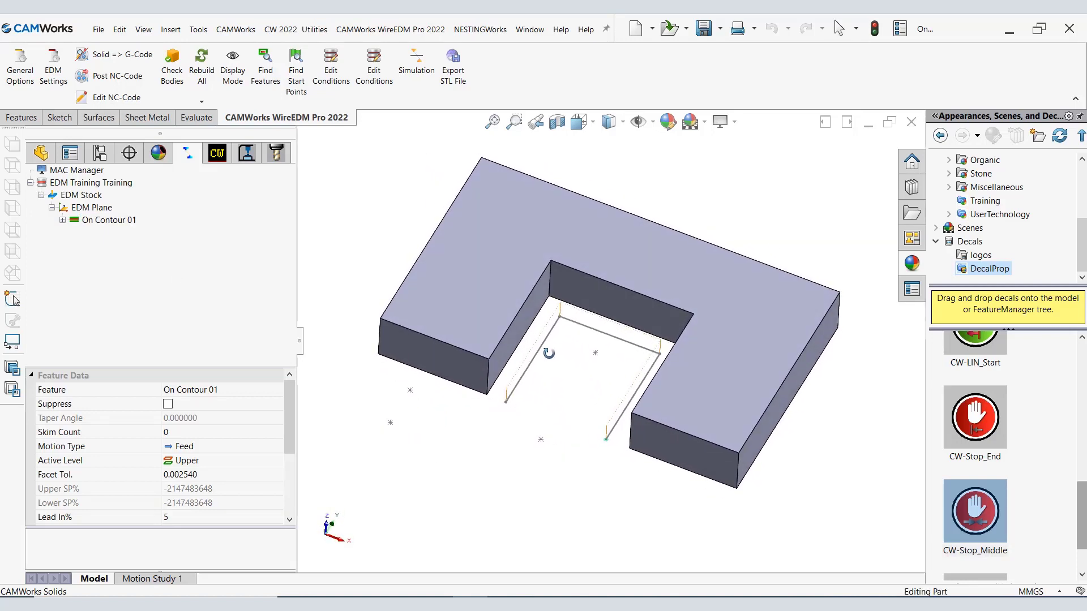
mouse_move(835, 238)
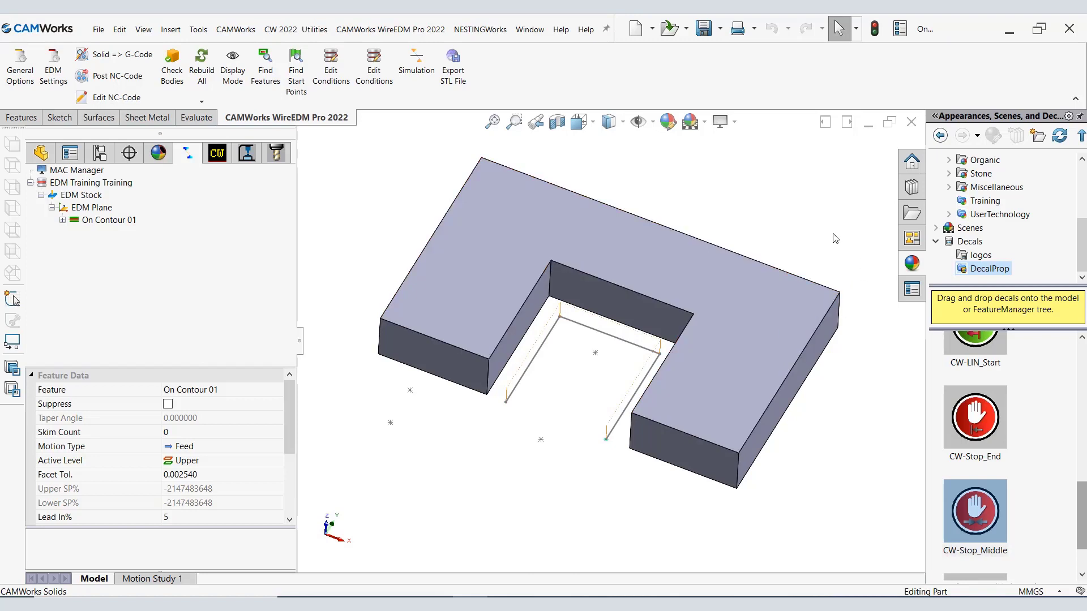